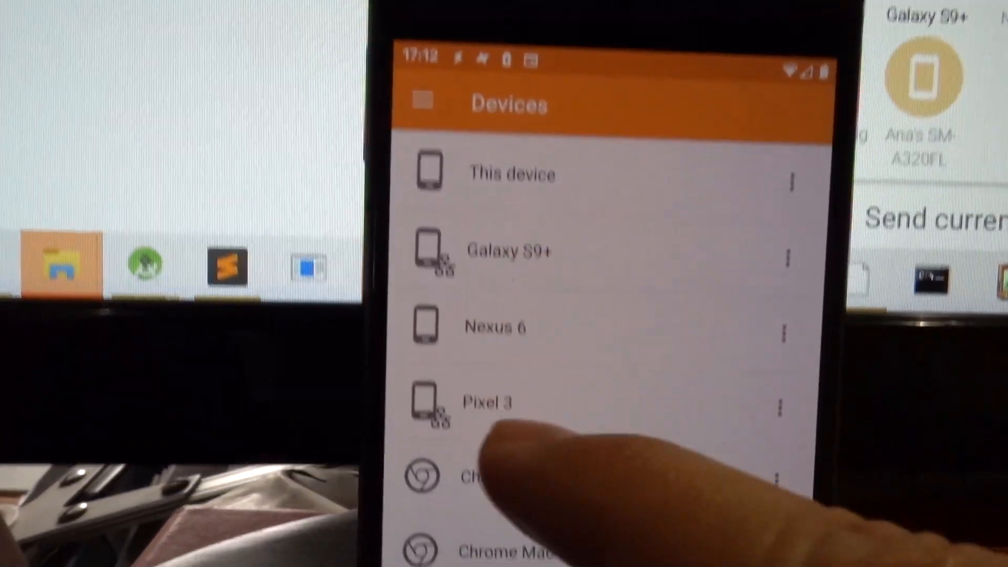
# Go to the Local Network entry in Join's settings on the phone.
pyautogui.scroll(-3)
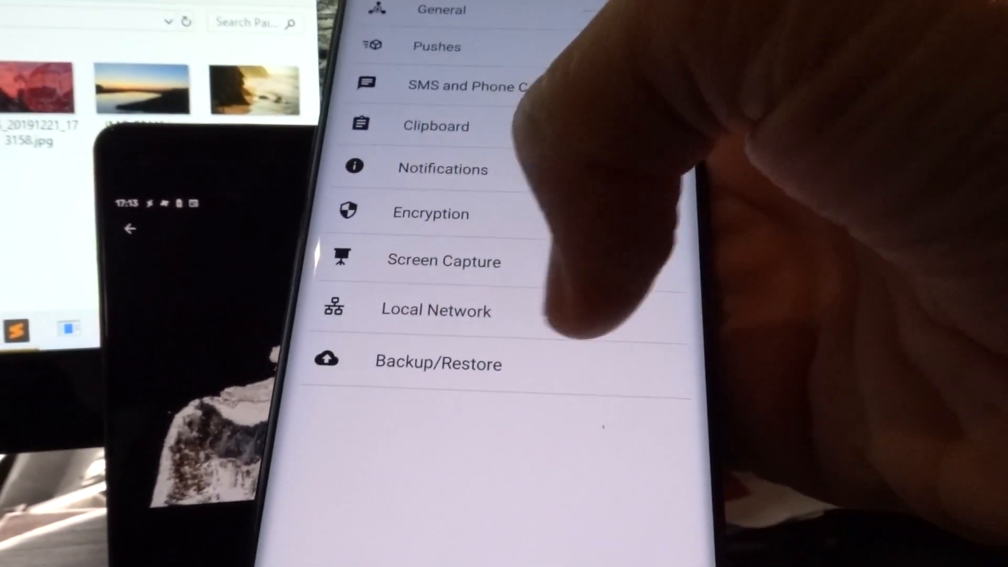
pyautogui.click(435, 310)
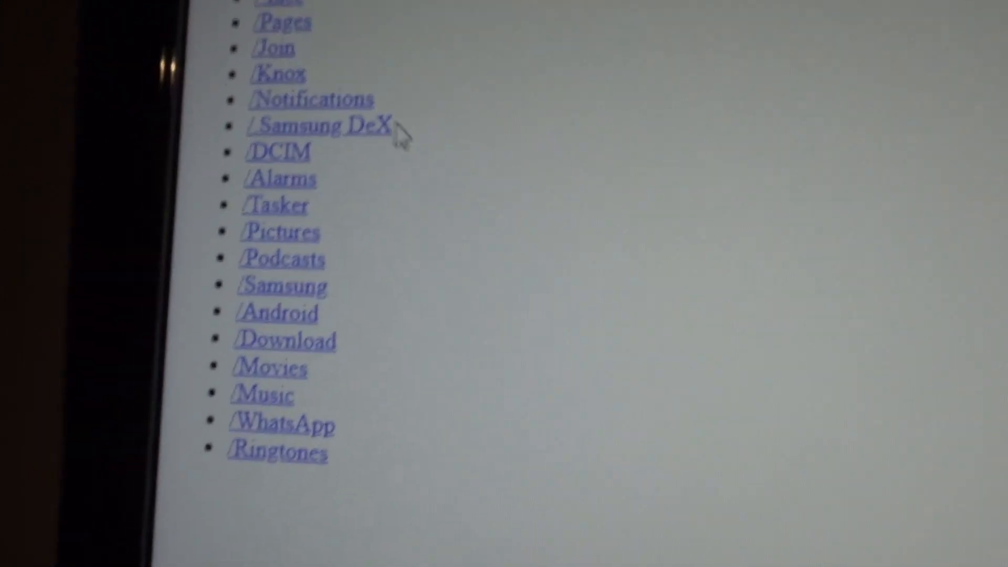
# Navigate the phone's storage to DCIM/Camera, listing its three jpg photos with download links.
pyautogui.click(278, 151)
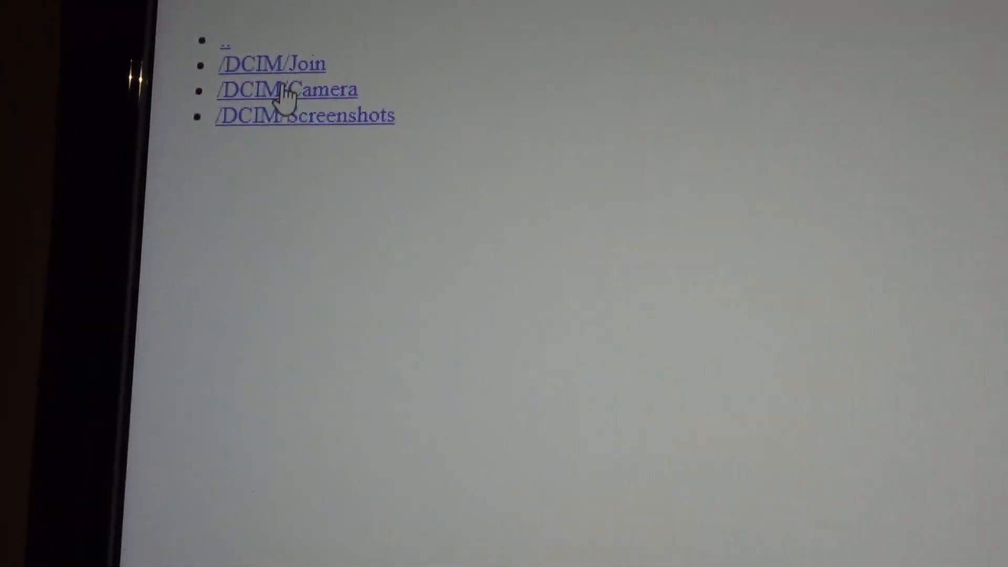
pyautogui.click(286, 89)
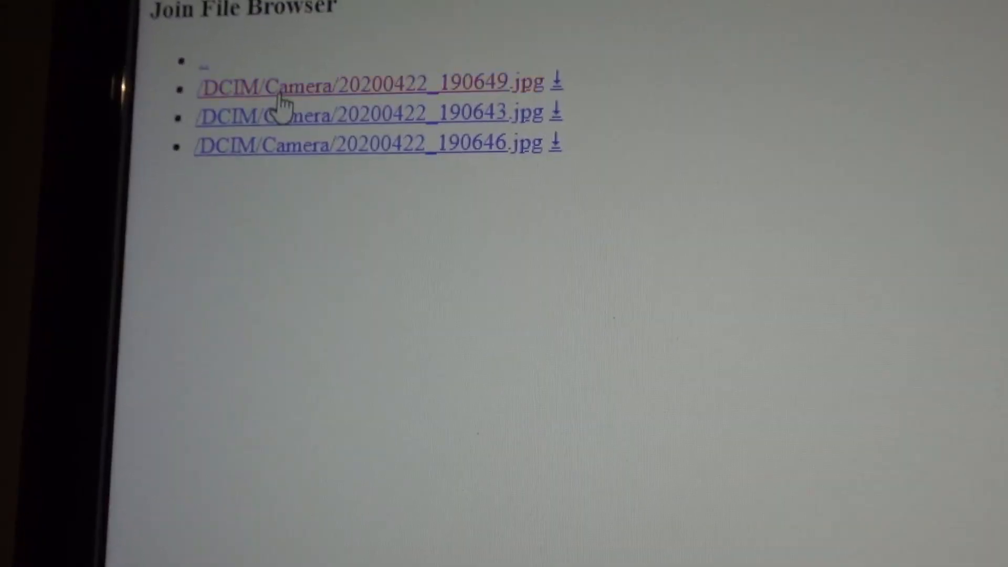